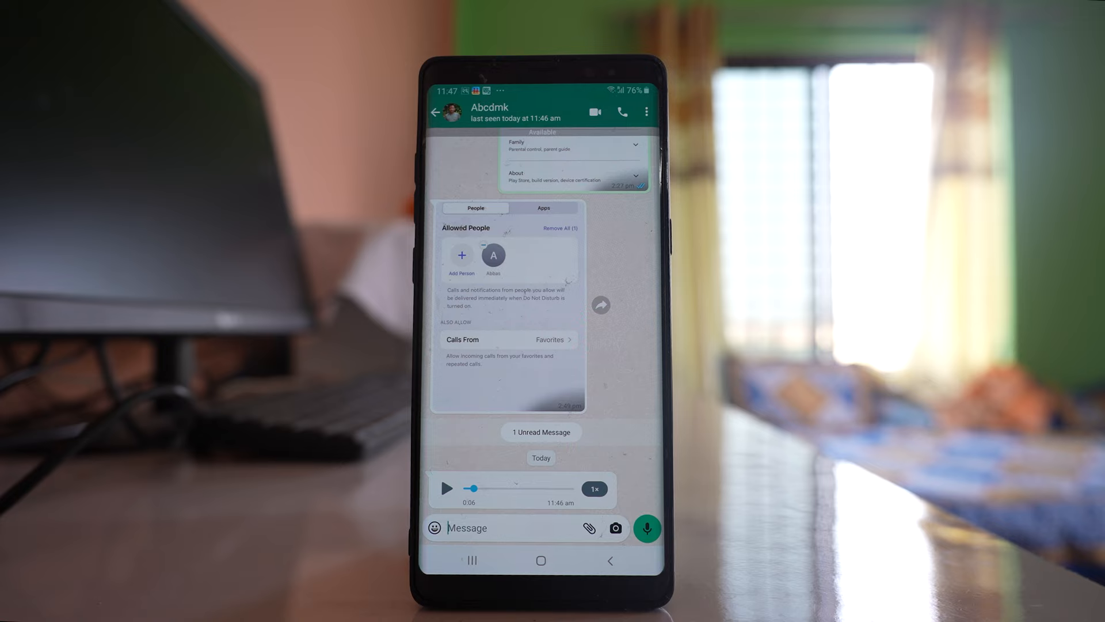
Play the received voice message at the bottom of the GBWhatsApp chat
click(447, 489)
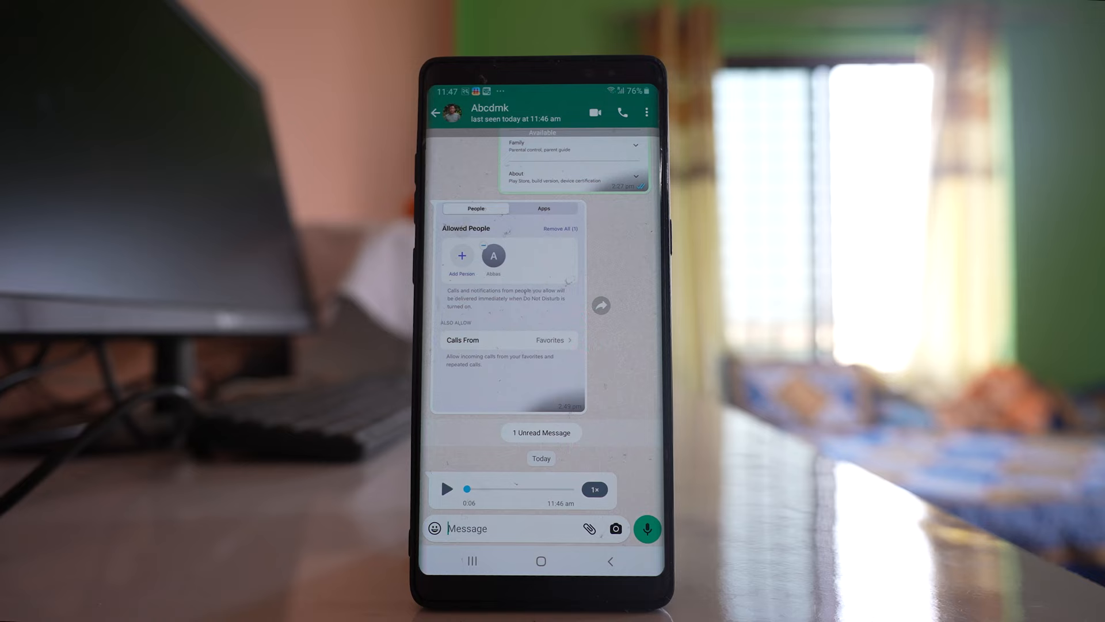
click(447, 490)
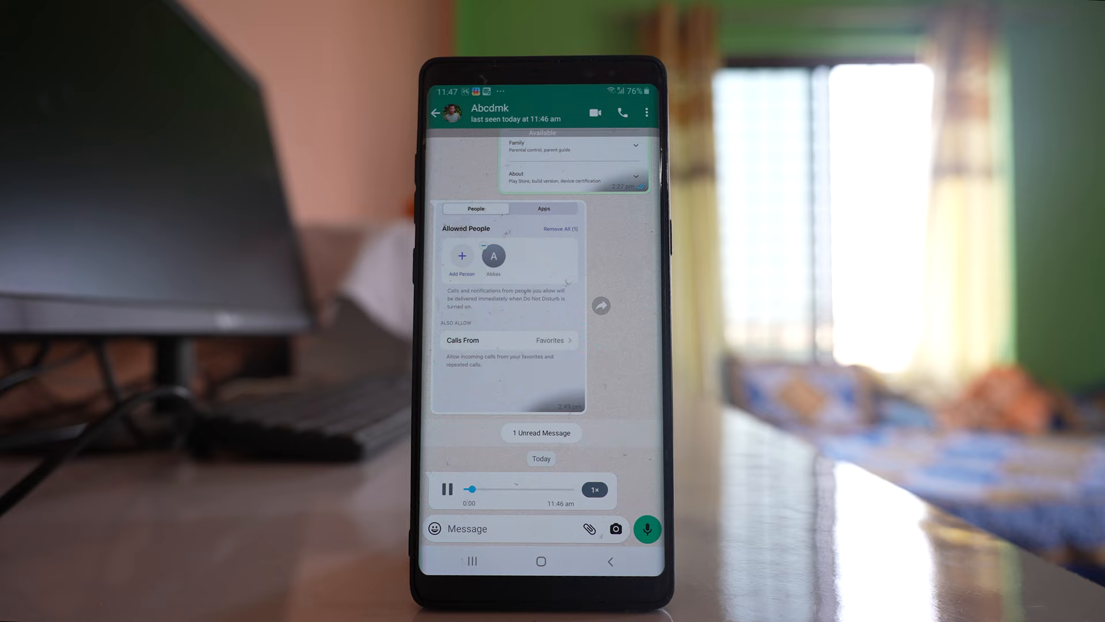
click(447, 489)
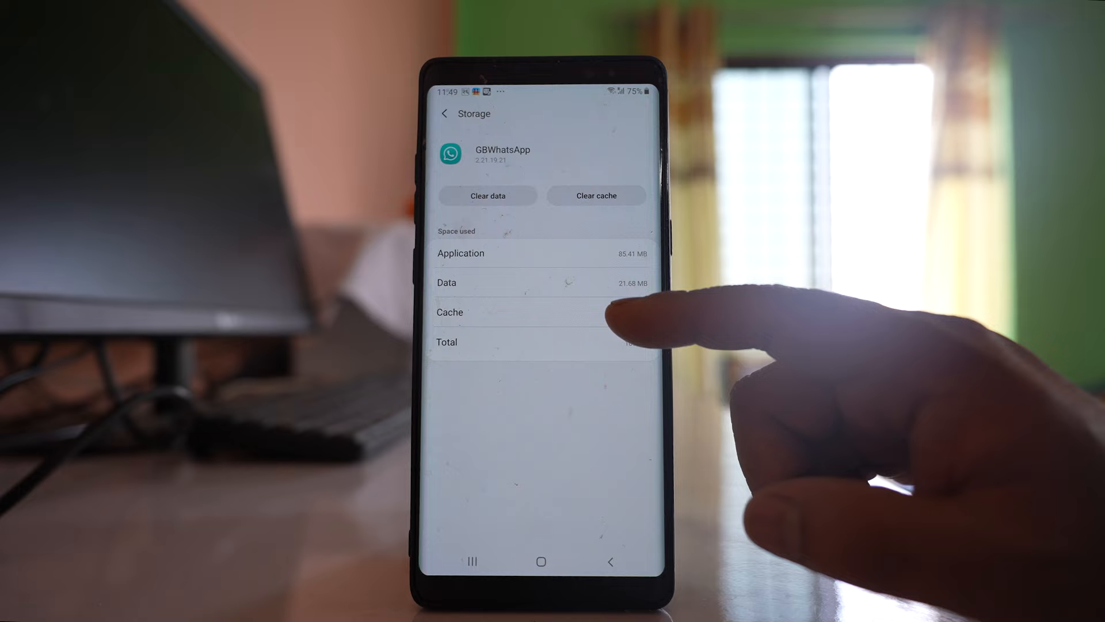
Clear GBWhatsApp's cache to 0 B while keeping app data (107 MB total)
click(596, 195)
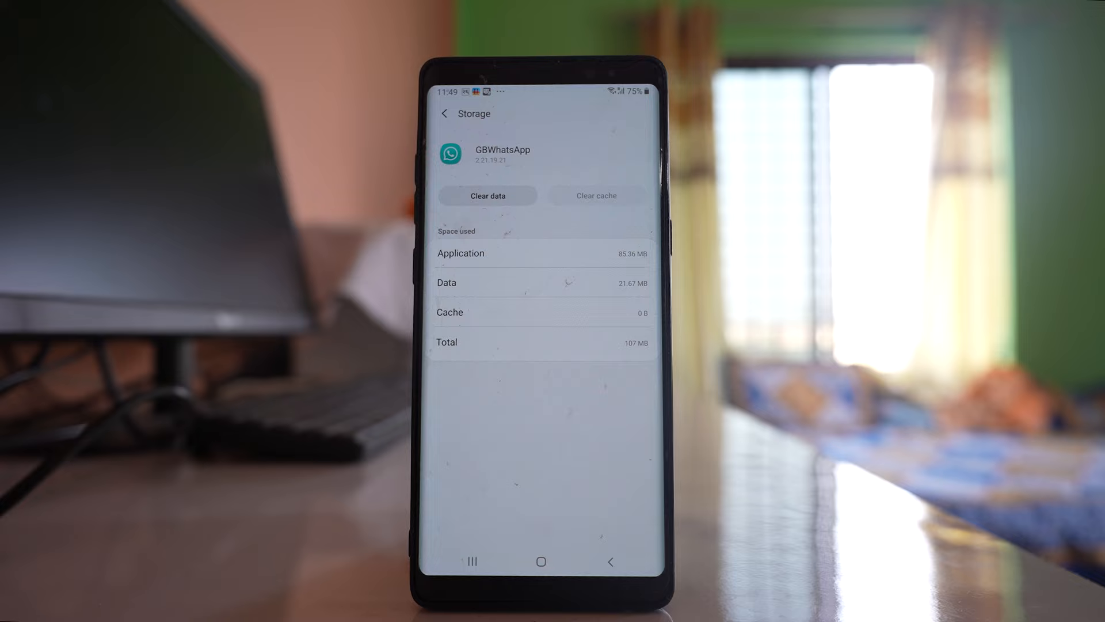